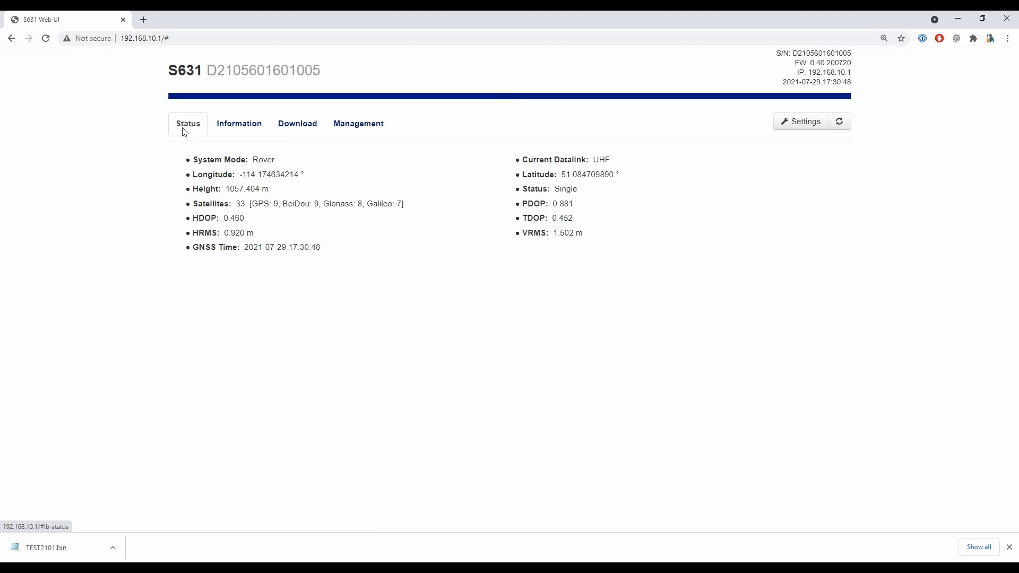
mouse_move(167, 148)
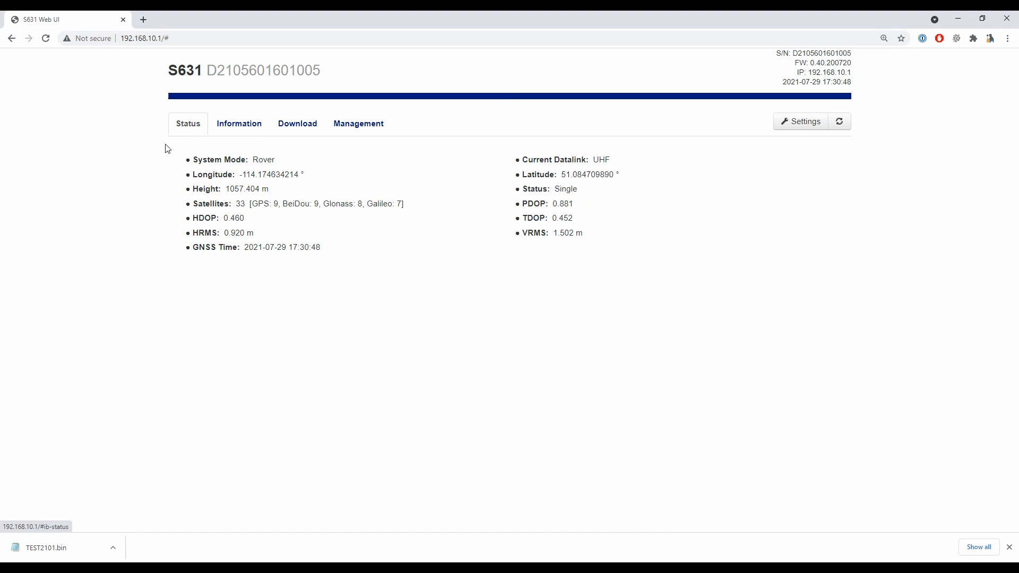
mouse_move(321, 264)
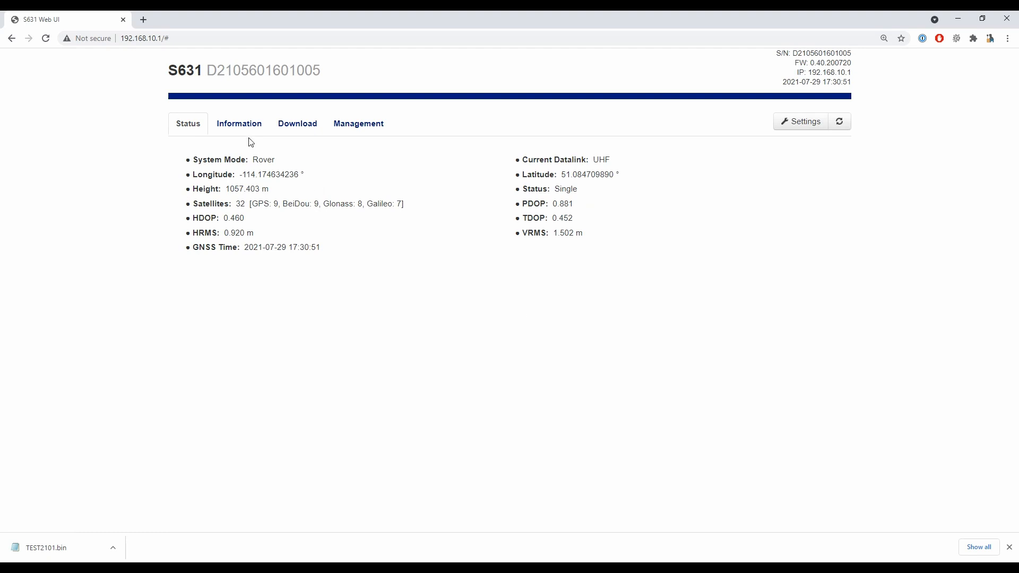
mouse_move(801, 122)
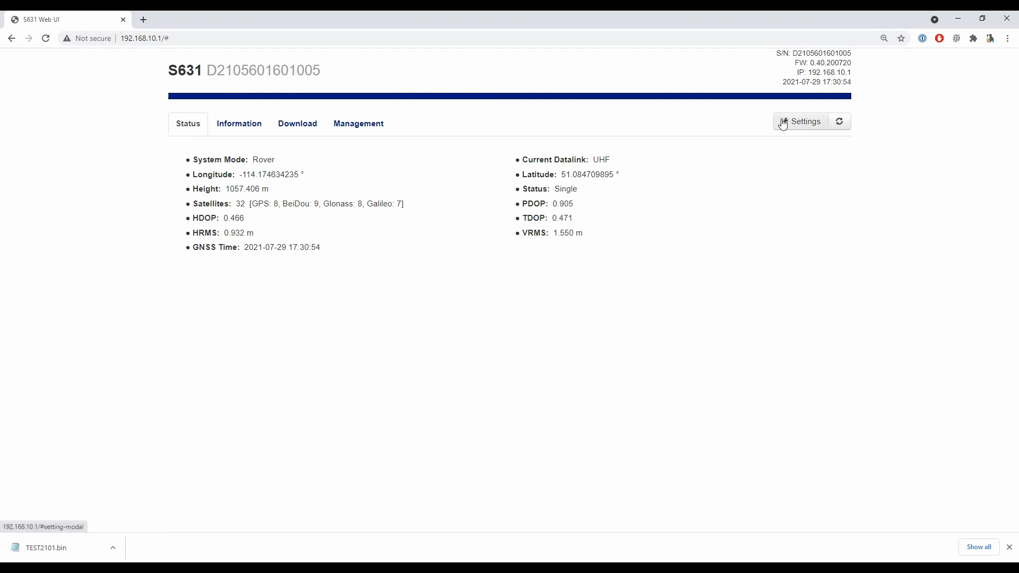
Open the receiver Settings dialog on Working Mode from the top-right Settings button.
left_click(801, 122)
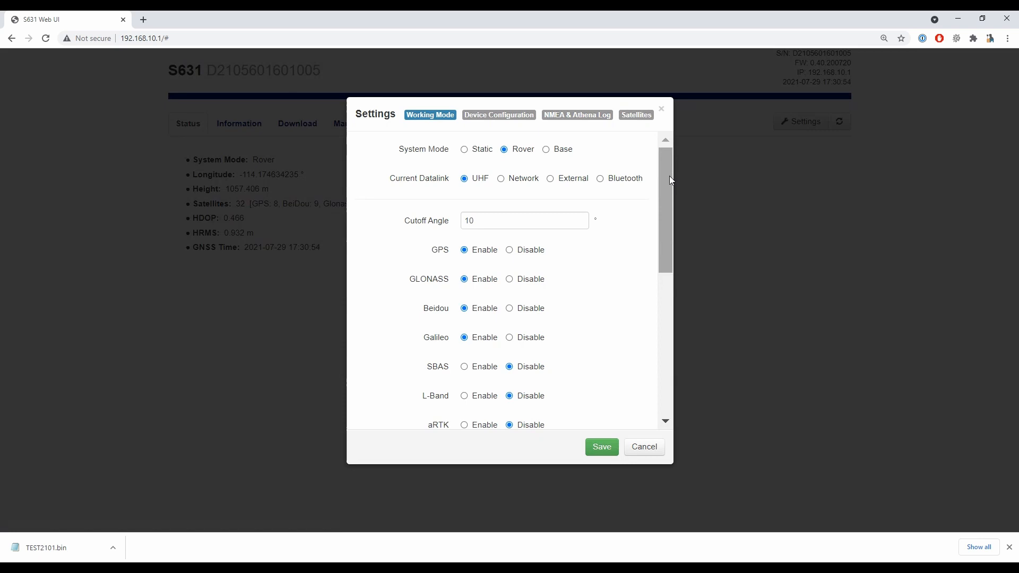
mouse_move(690, 170)
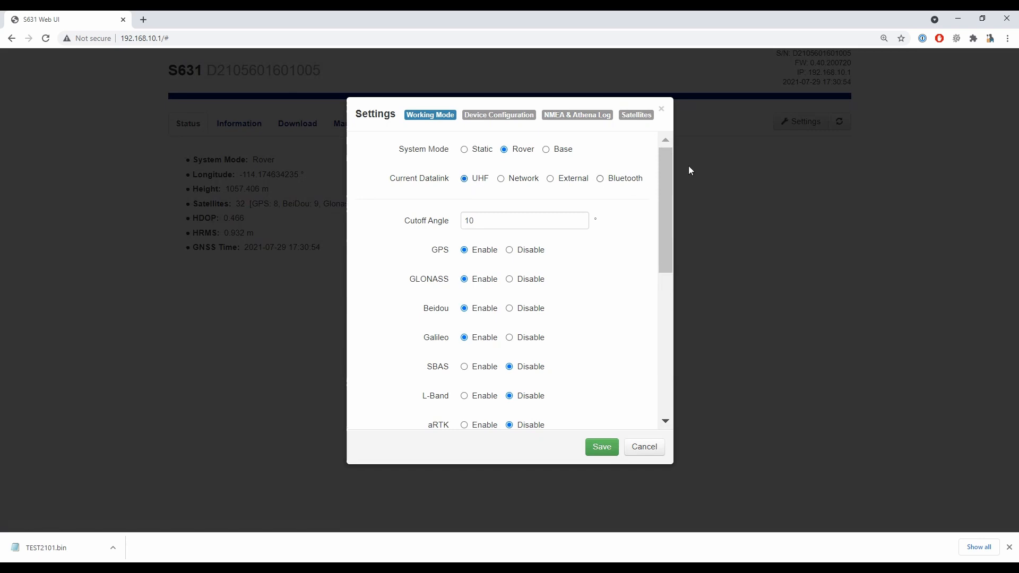
scroll("down", 3)
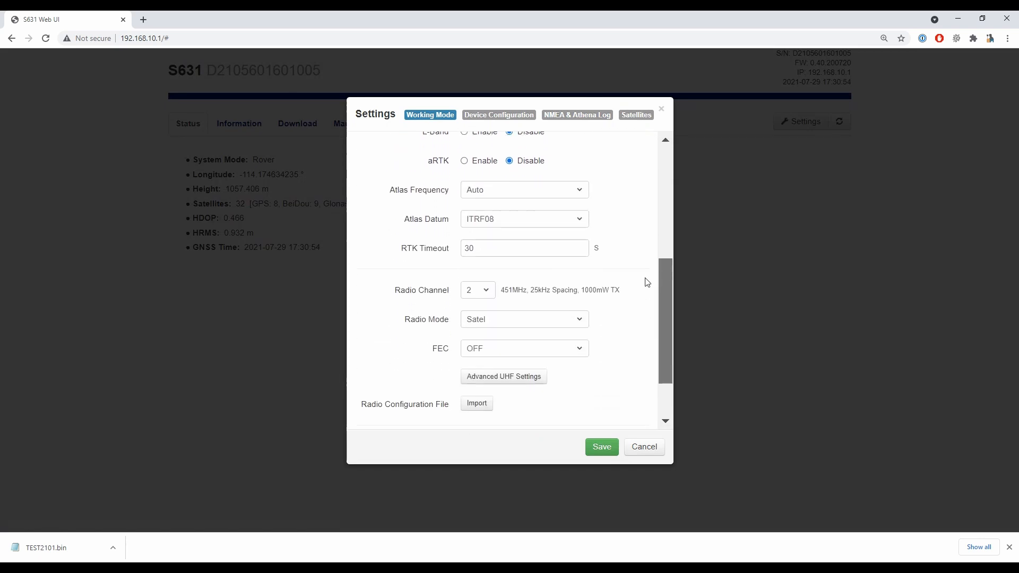
scroll("down", 3)
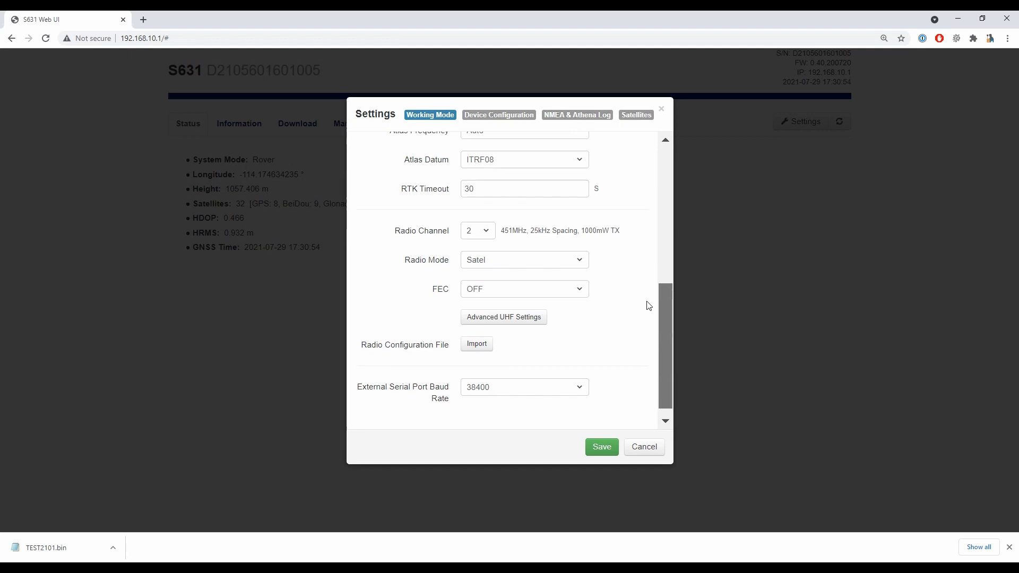
mouse_move(662, 298)
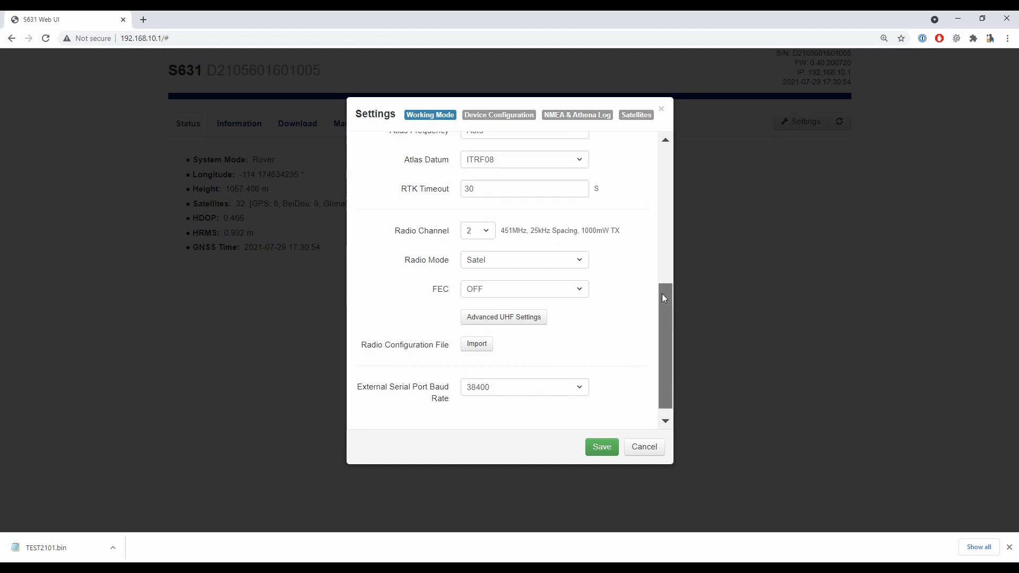
scroll("up", 3)
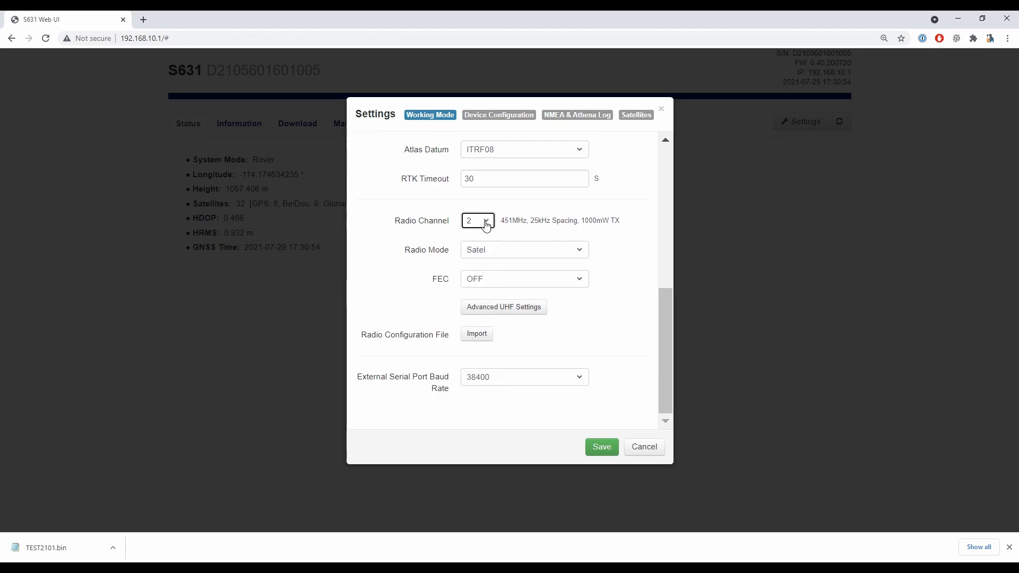
left_click(524, 250)
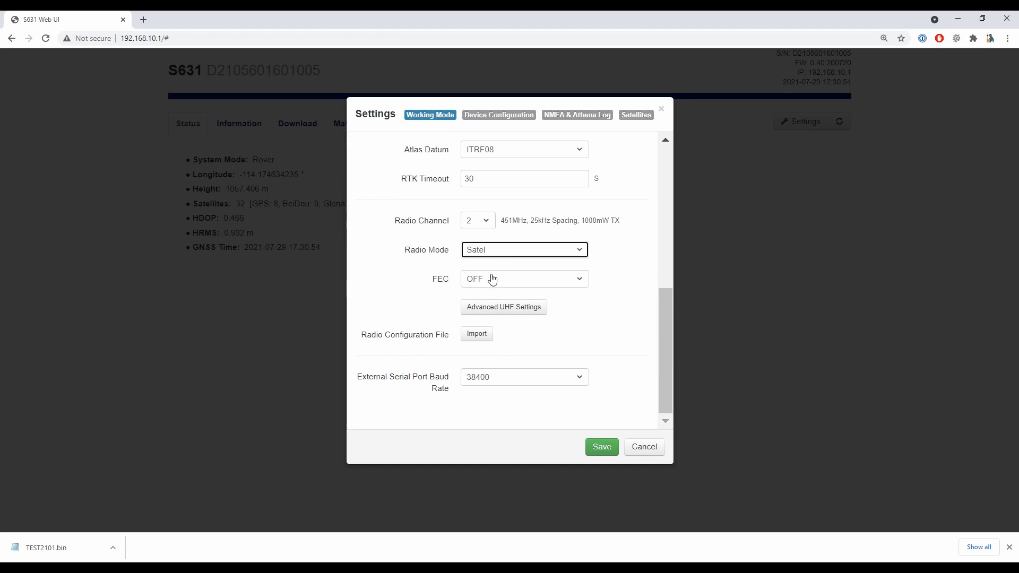
left_click(523, 279)
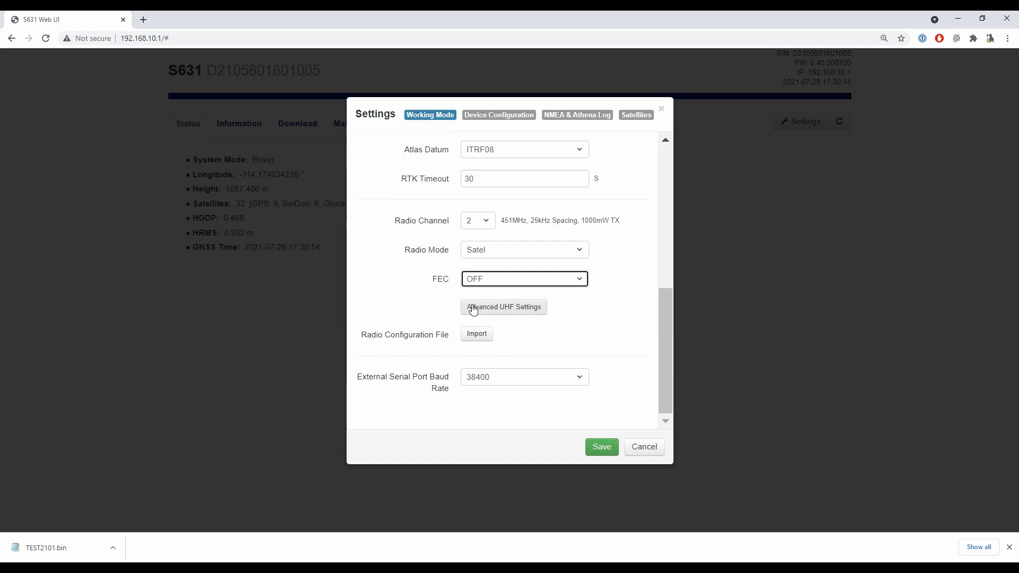
mouse_move(469, 315)
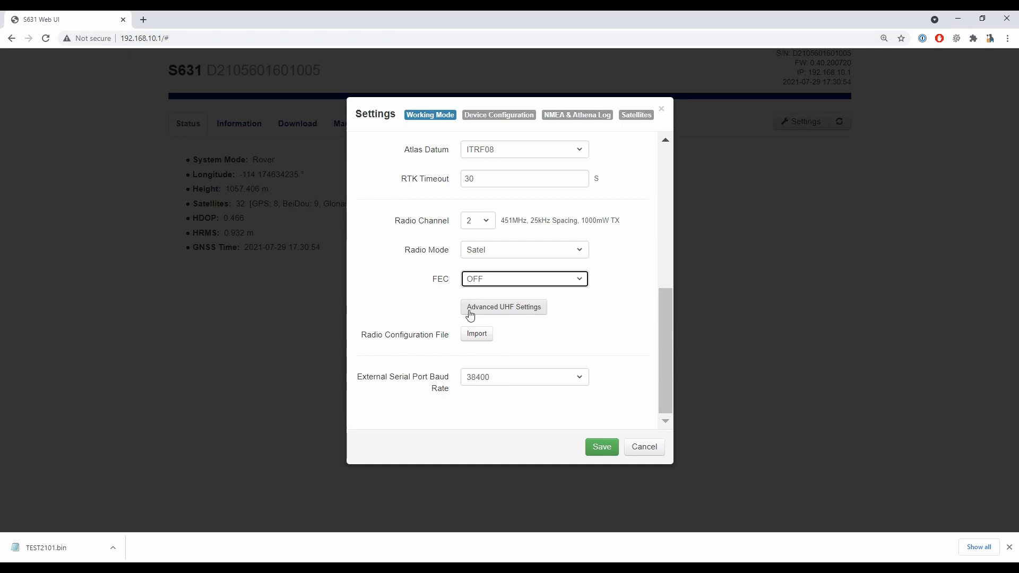
Unlock Advanced UHF Settings with the password to reveal the channel 1–4 frequency table.
left_click(503, 307)
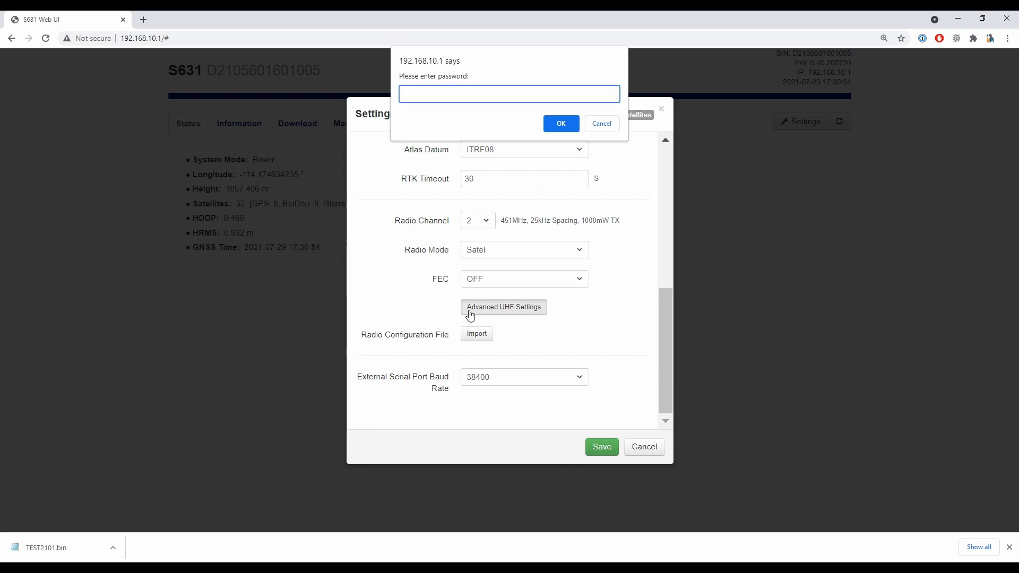
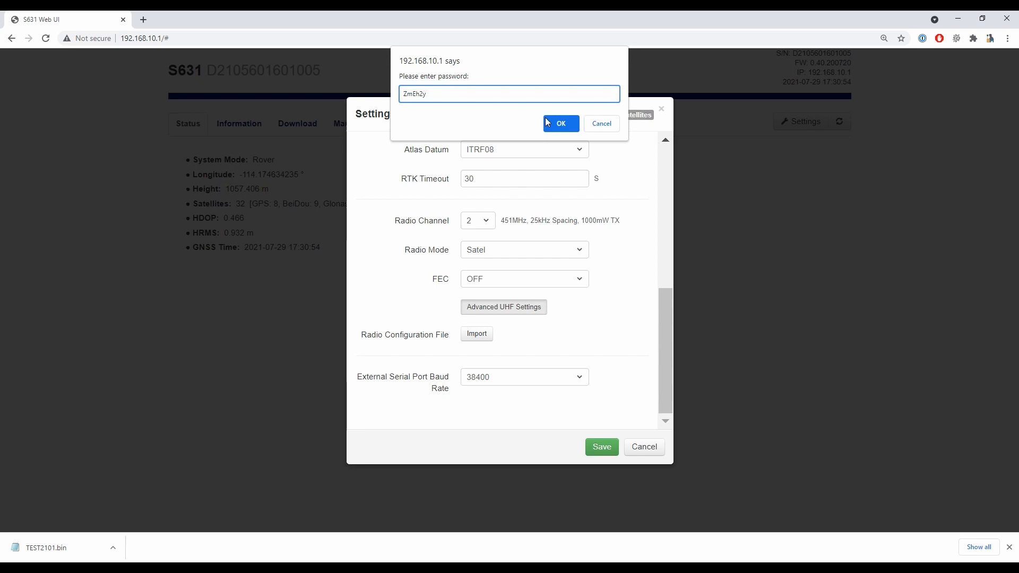
left_click(560, 124)
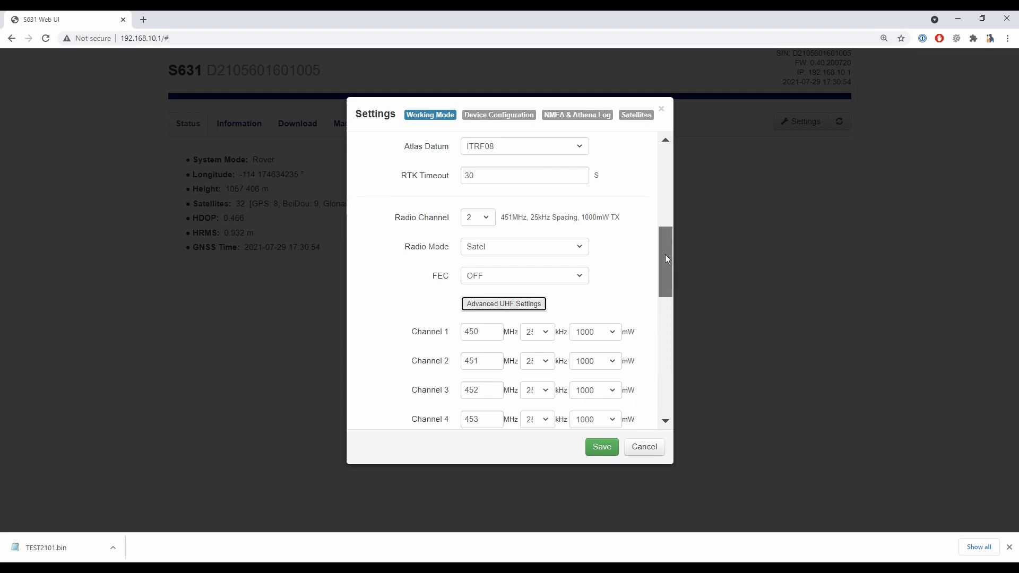
Set channel 4 to 469.125 MHz, 12.5 kHz spacing and 500 mW power.
scroll("down", 3)
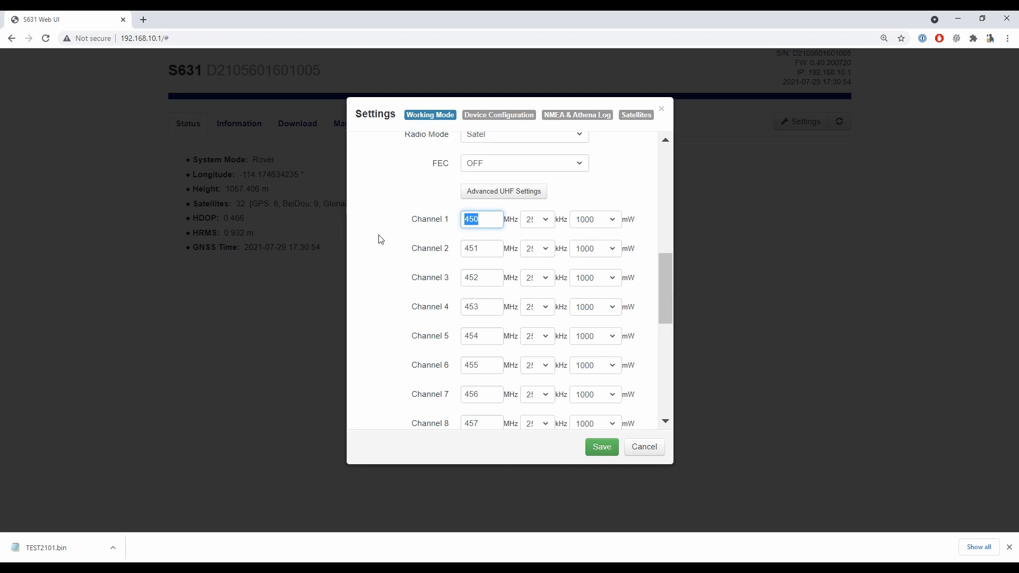
left_click(481, 306)
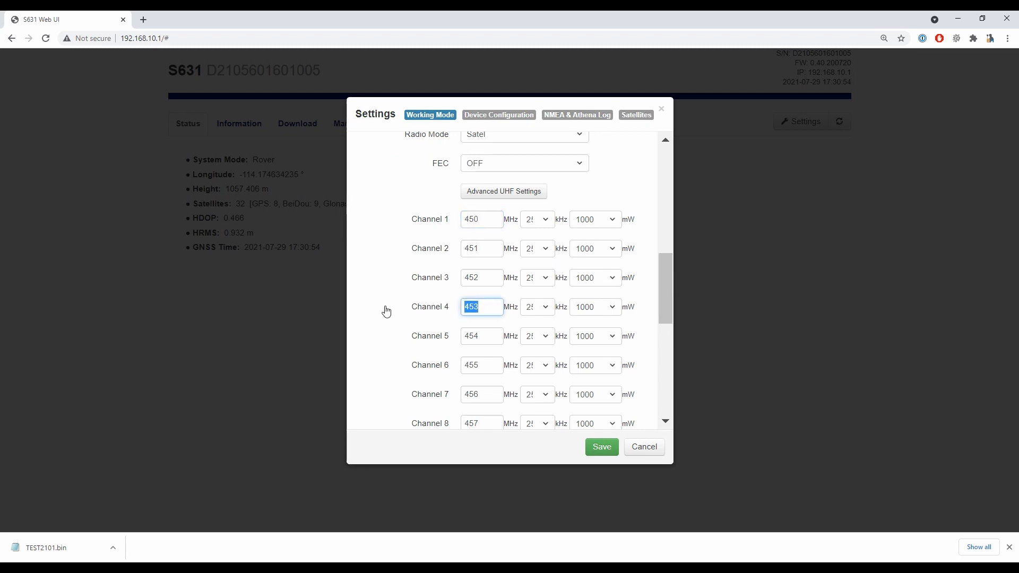
type("469.12")
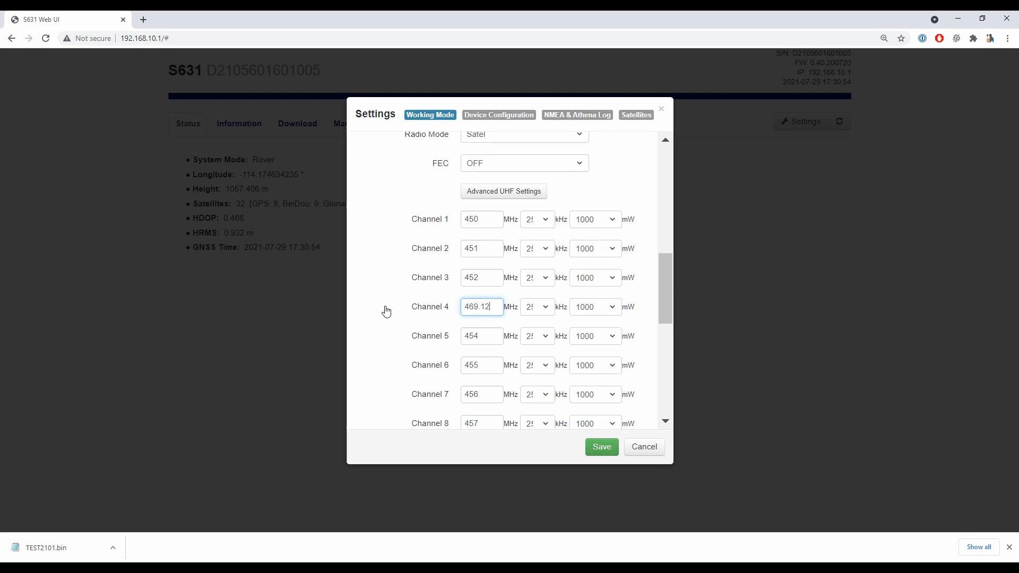
type("5")
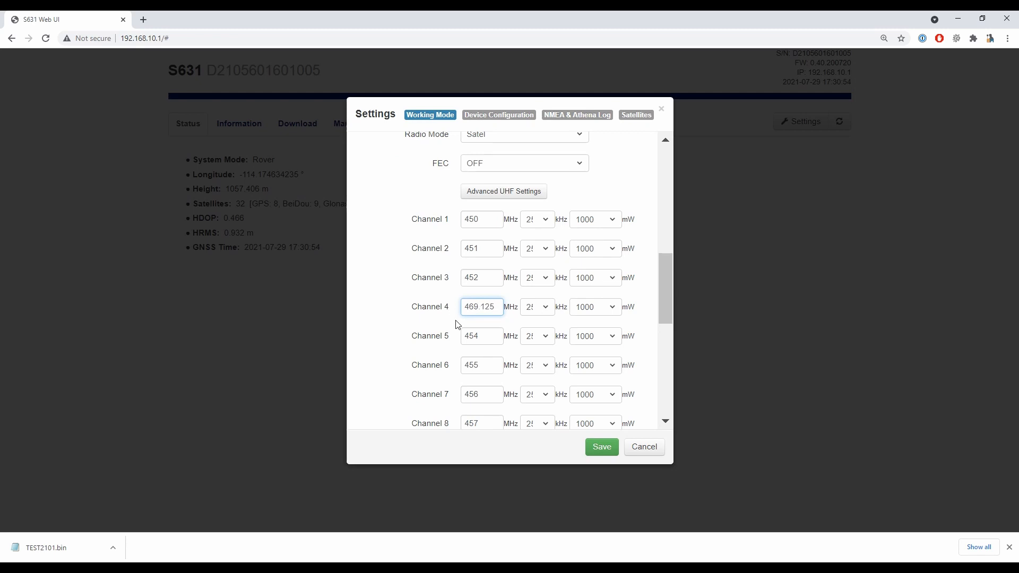
left_click(538, 307)
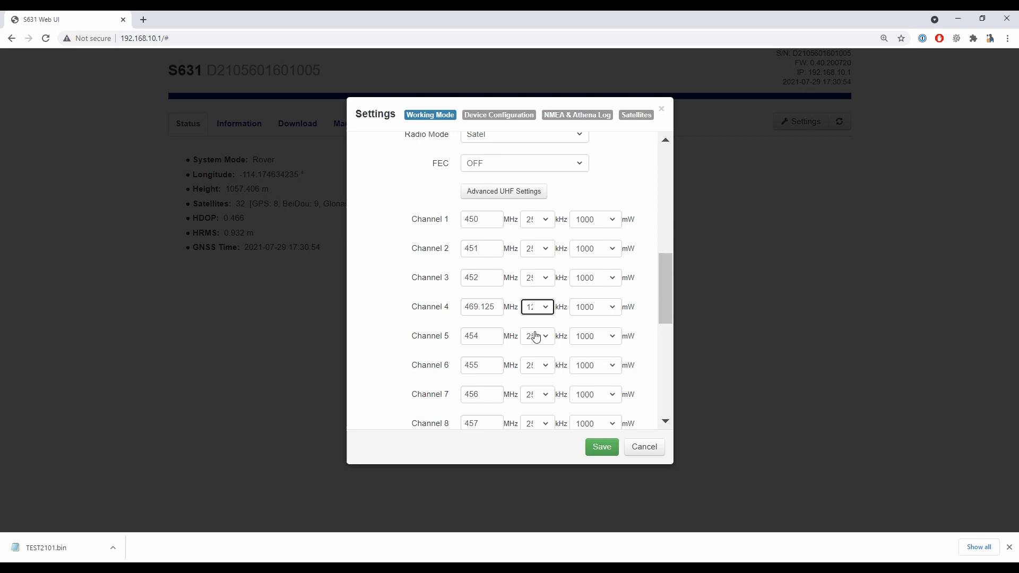
left_click(592, 307)
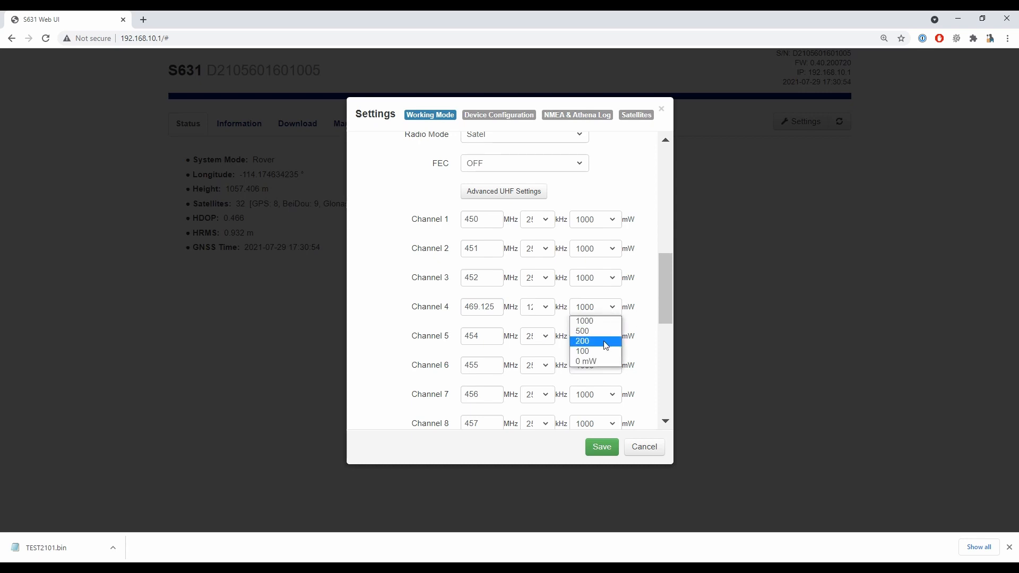
left_click(582, 331)
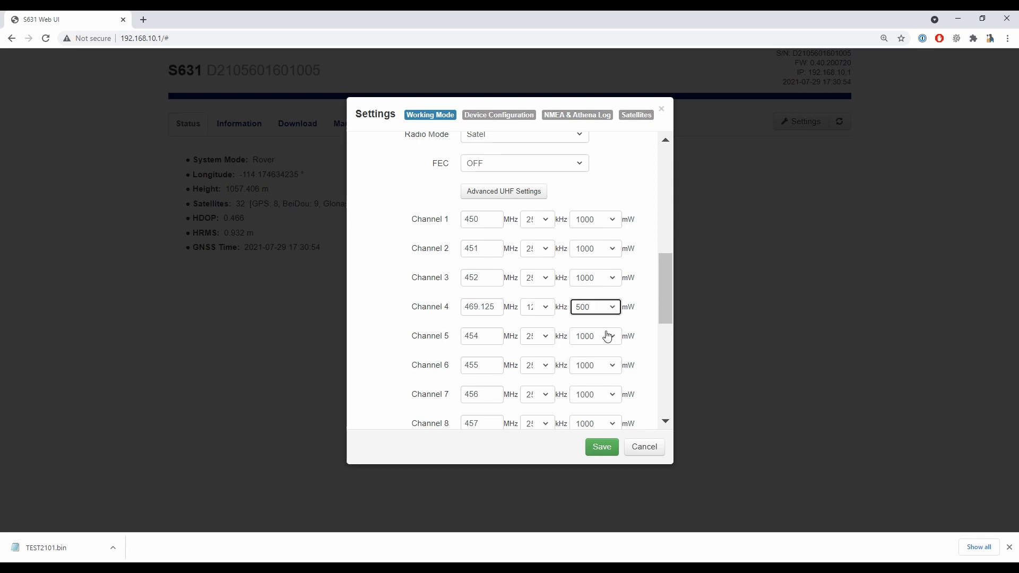
mouse_move(655, 294)
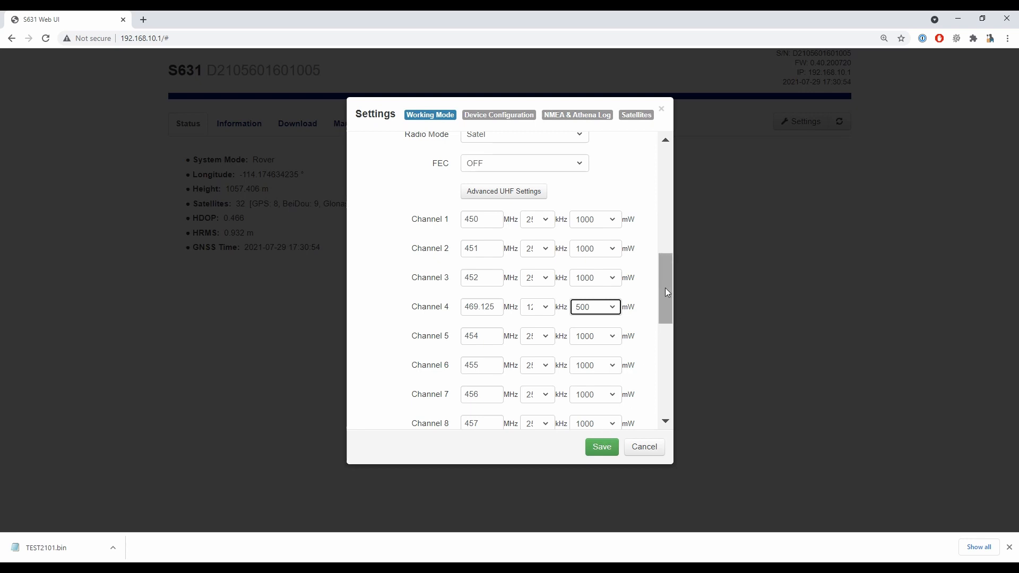
scroll("down", 3)
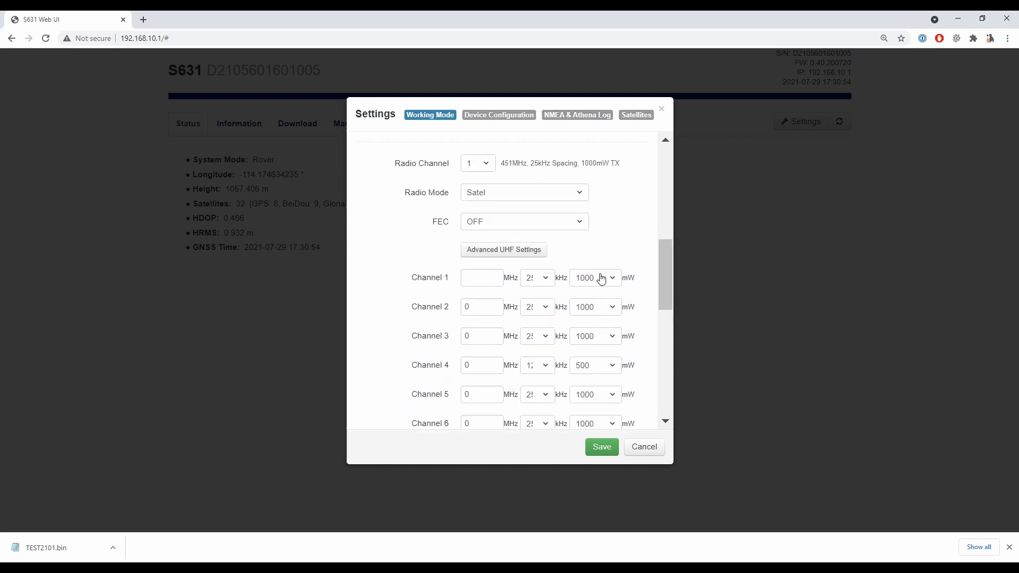
mouse_move(660, 228)
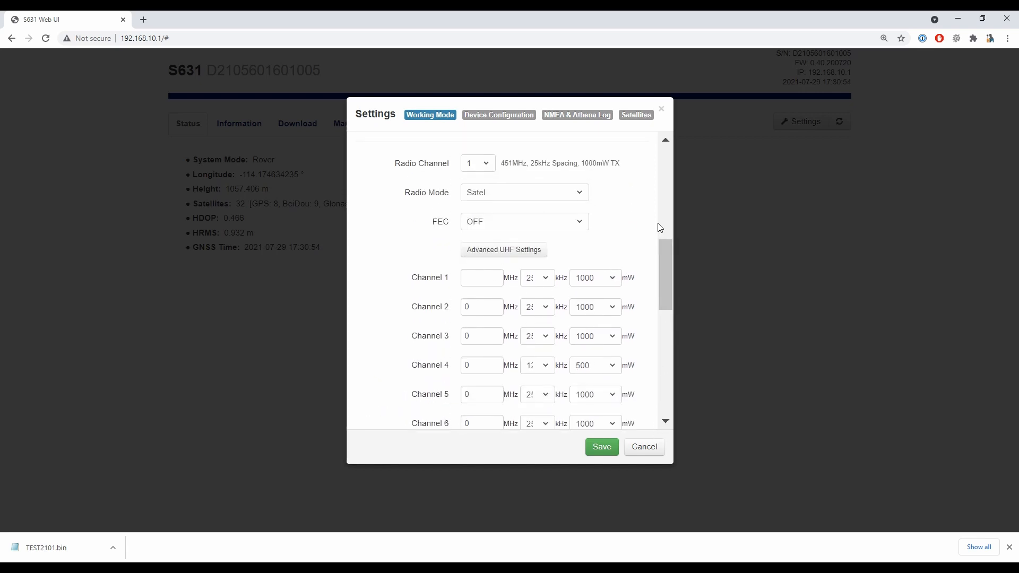
mouse_move(683, 263)
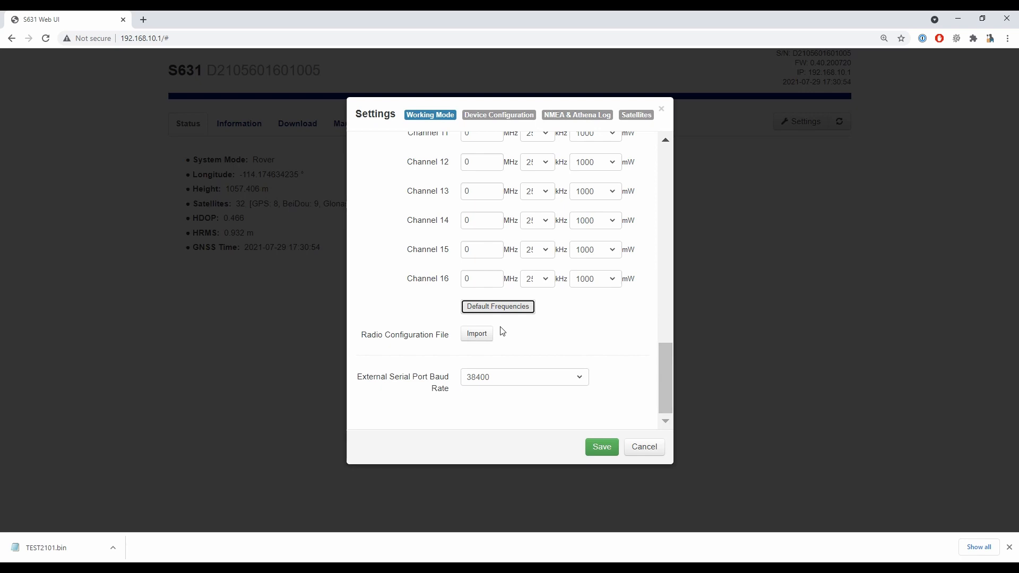
mouse_move(477, 333)
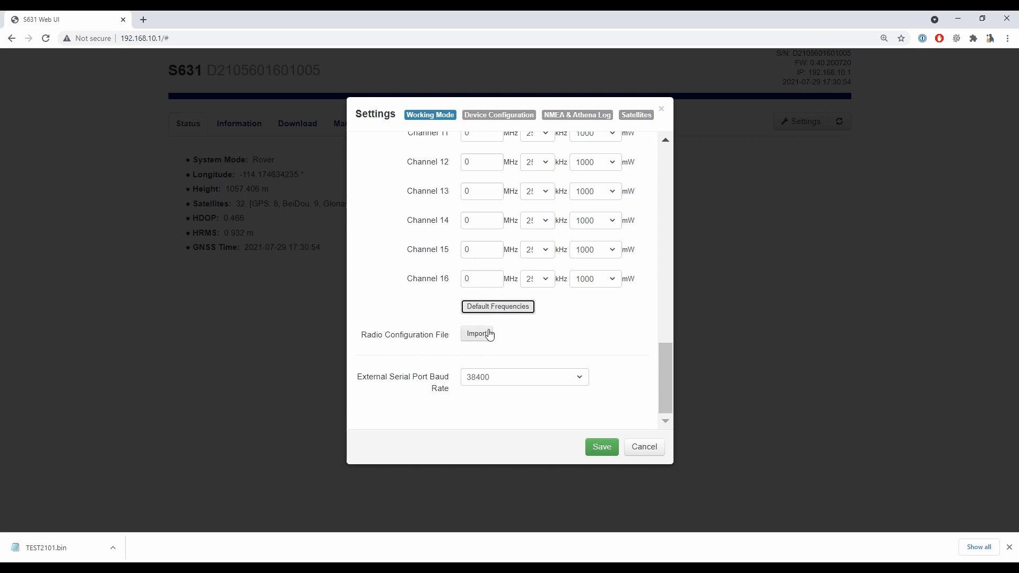
Open the Radio Configuration File import page.
left_click(478, 334)
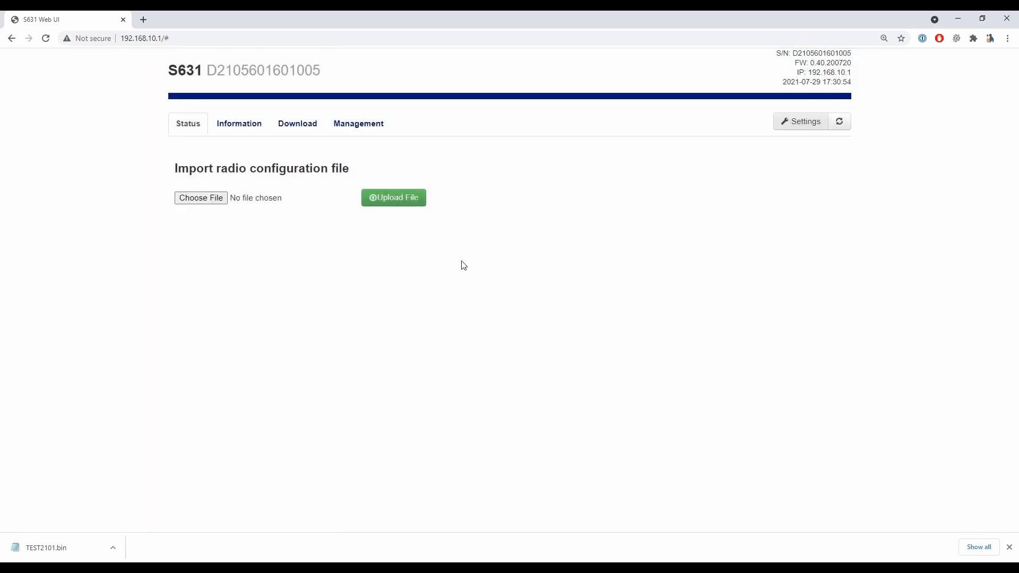
mouse_move(217, 202)
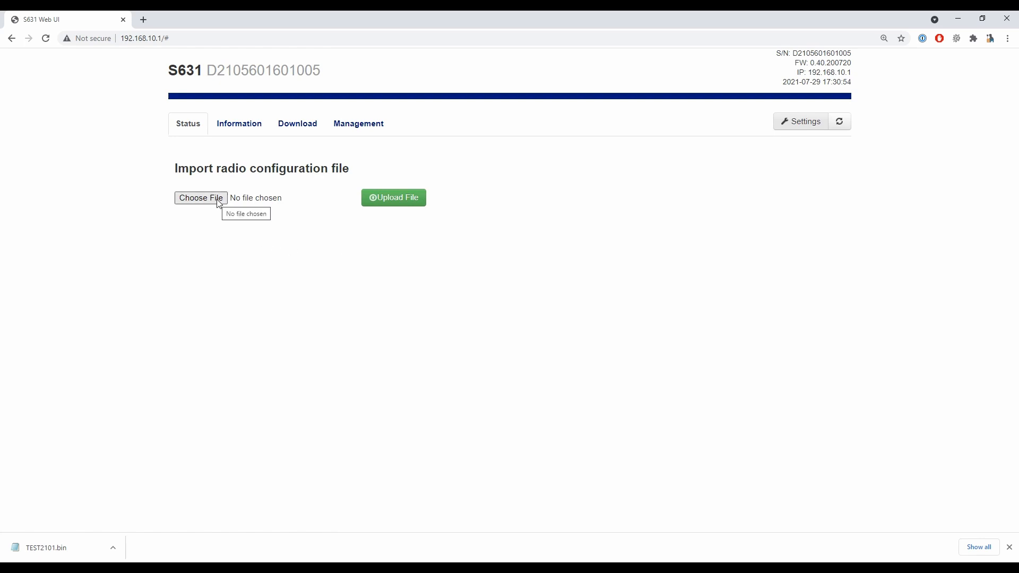
mouse_move(447, 320)
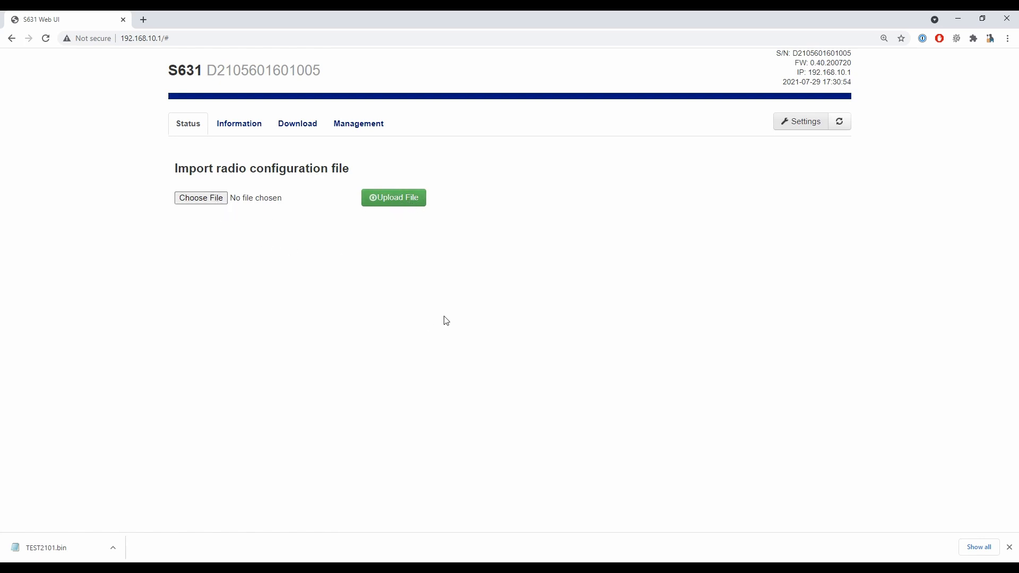
mouse_move(70, 463)
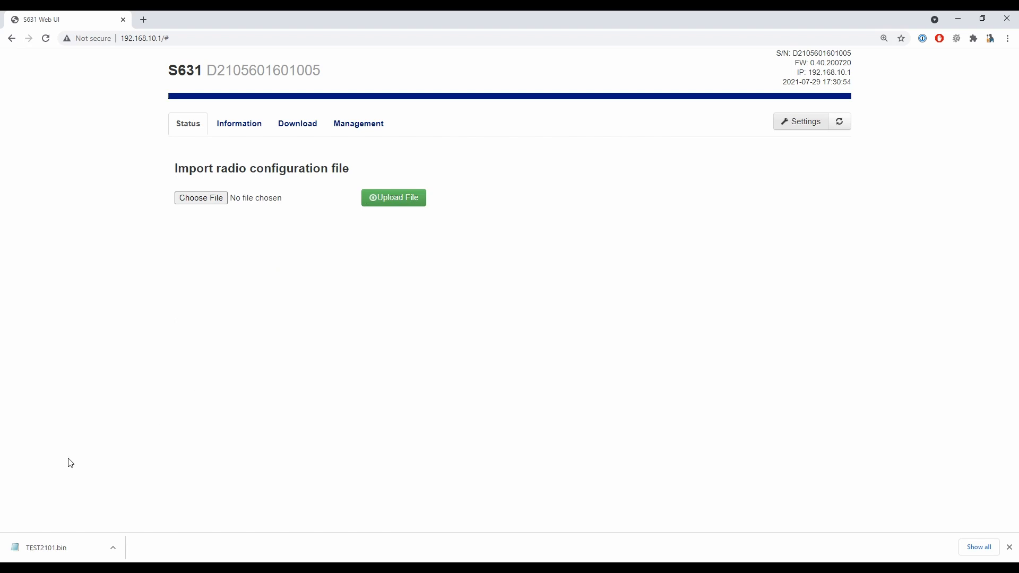